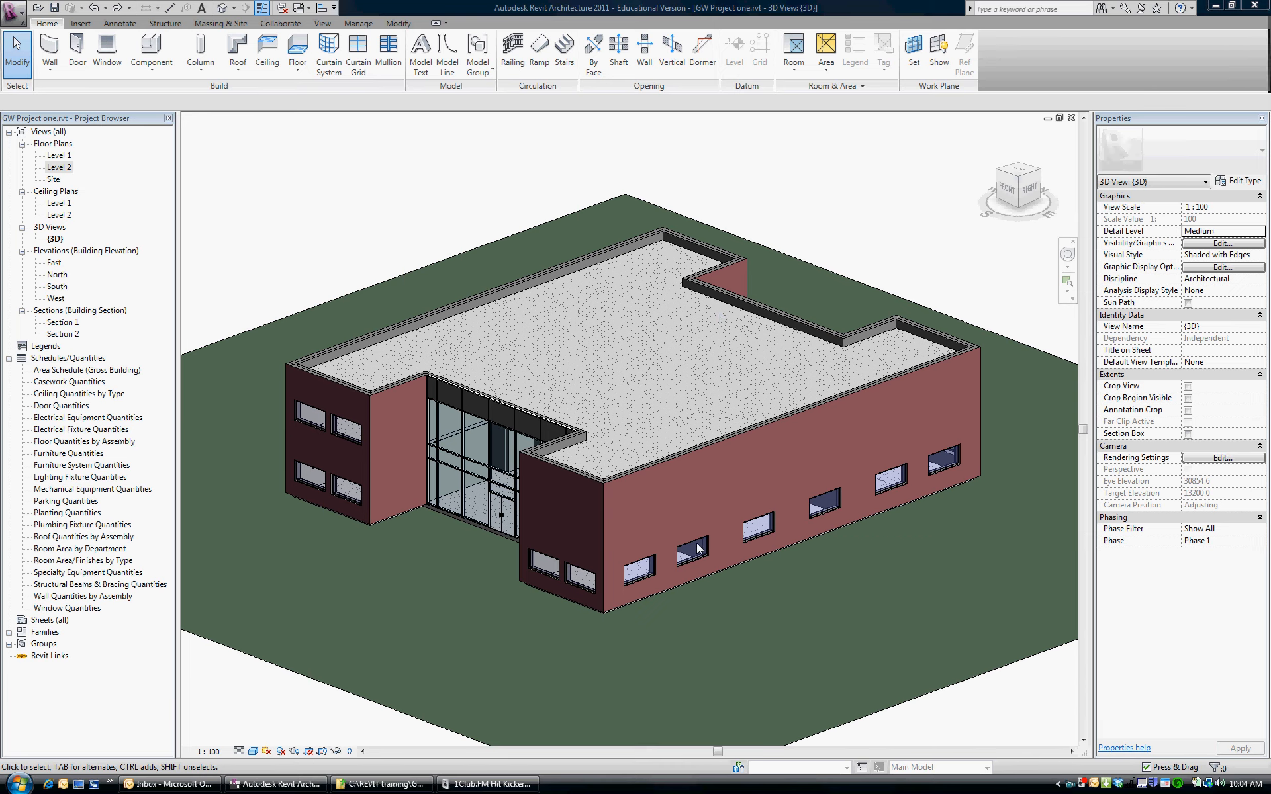
{"action": "mouse_move", "coordinate": [657, 568]}
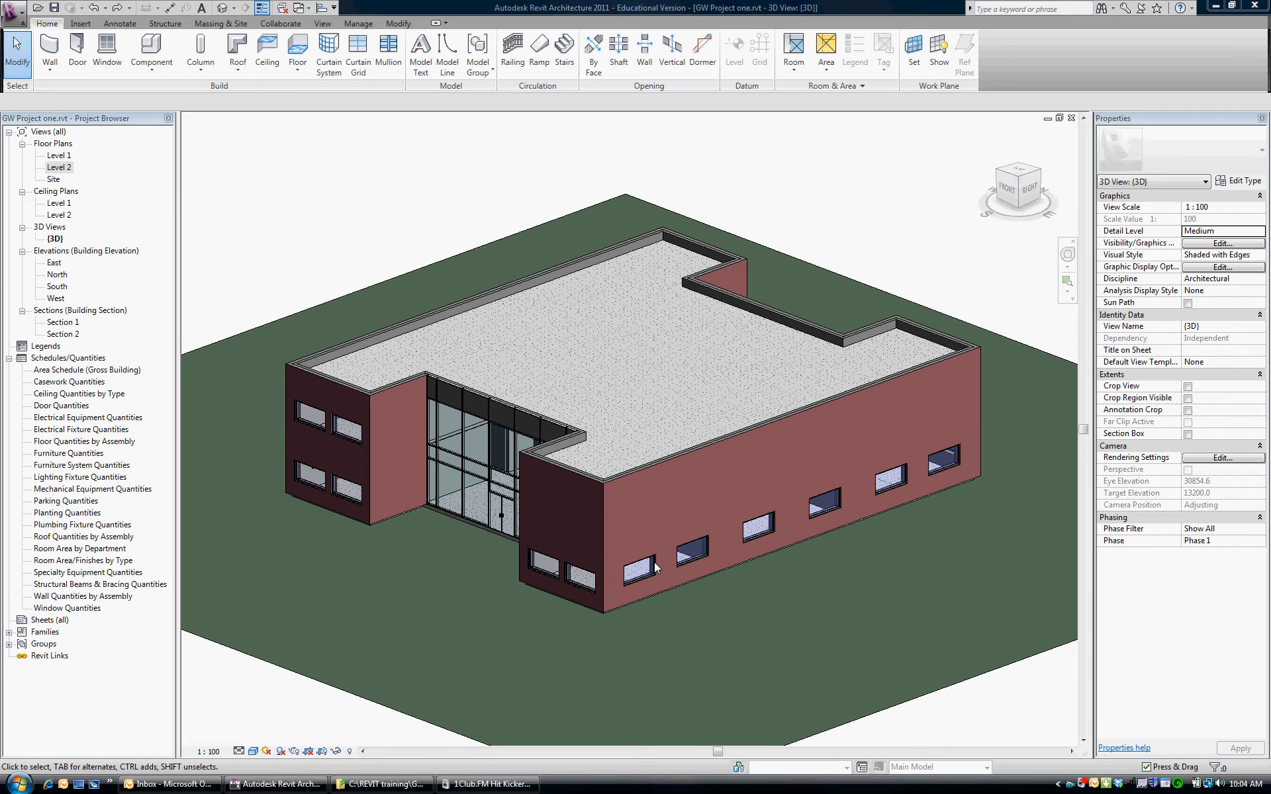
{"action": "mouse_move", "coordinate": [653, 570]}
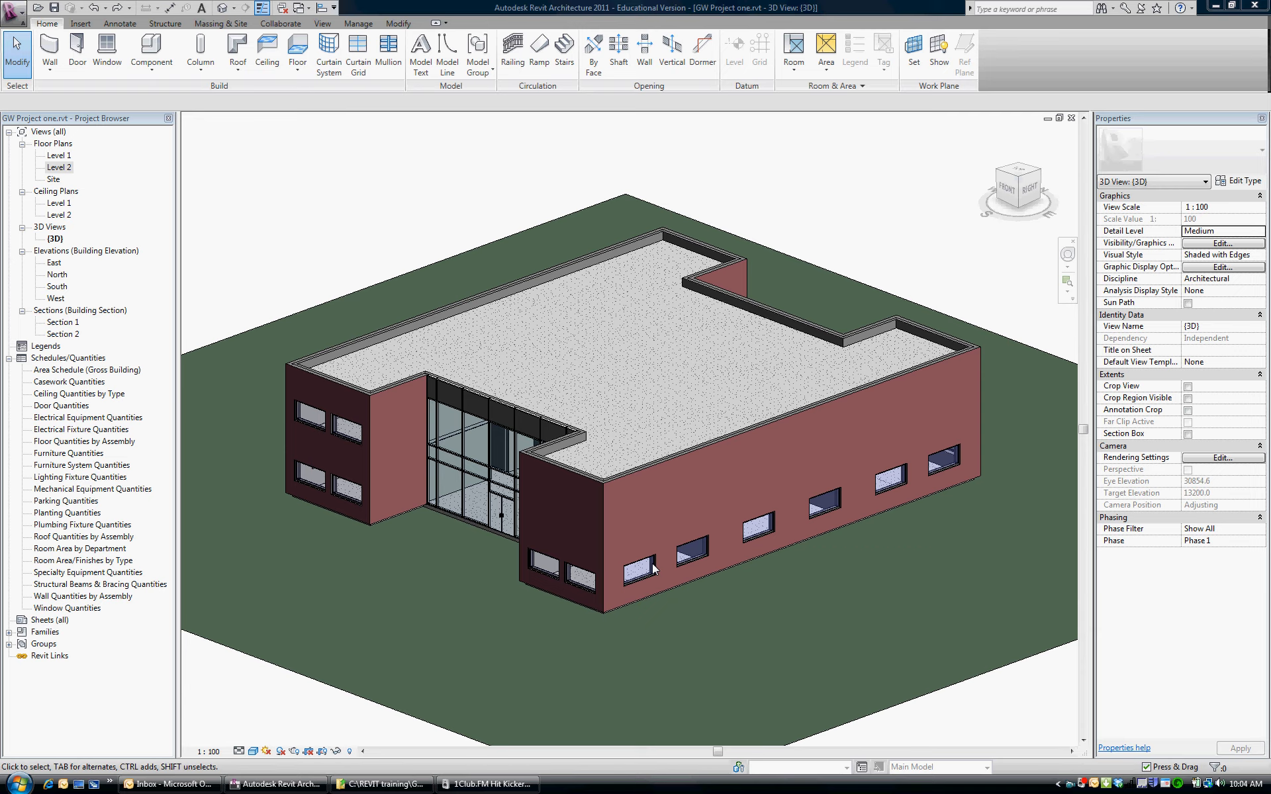
{"action": "mouse_move", "coordinate": [610, 568]}
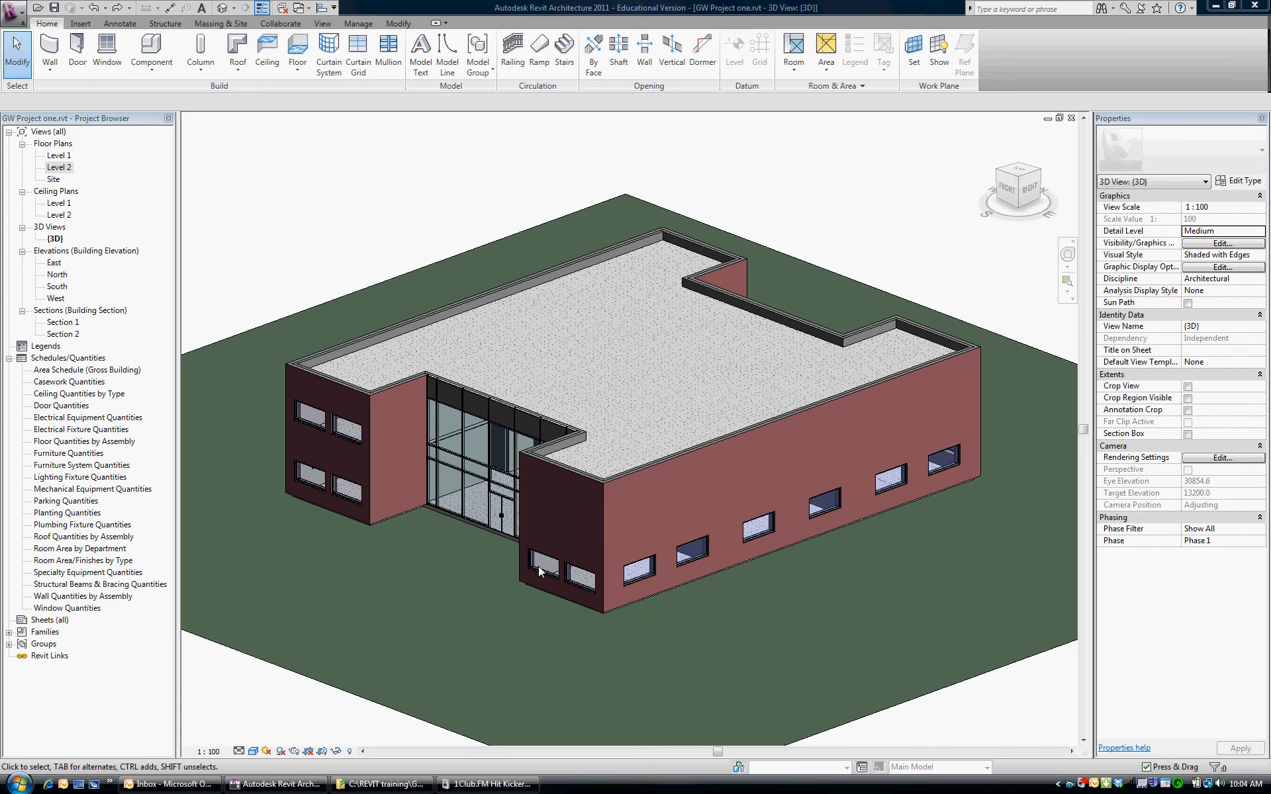
{"action": "mouse_move", "coordinate": [340, 429]}
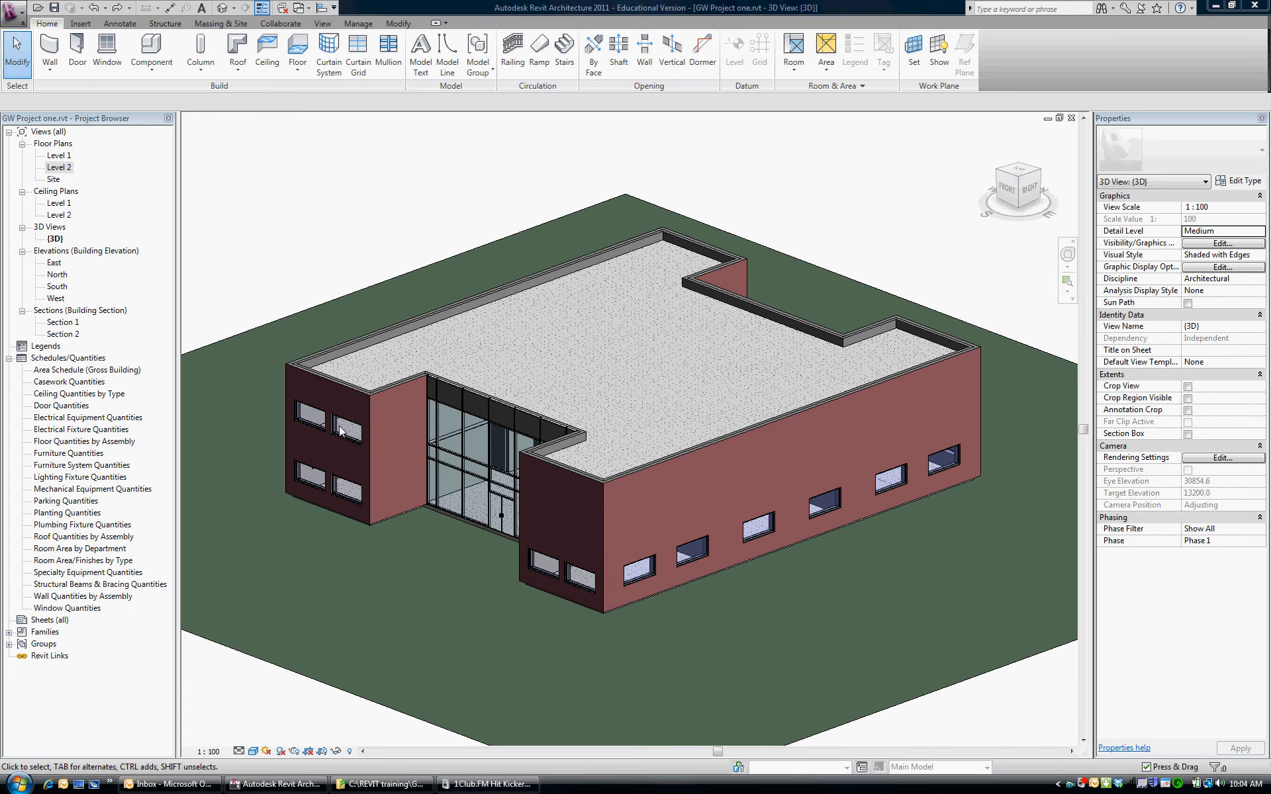
{"action": "mouse_move", "coordinate": [62, 249]}
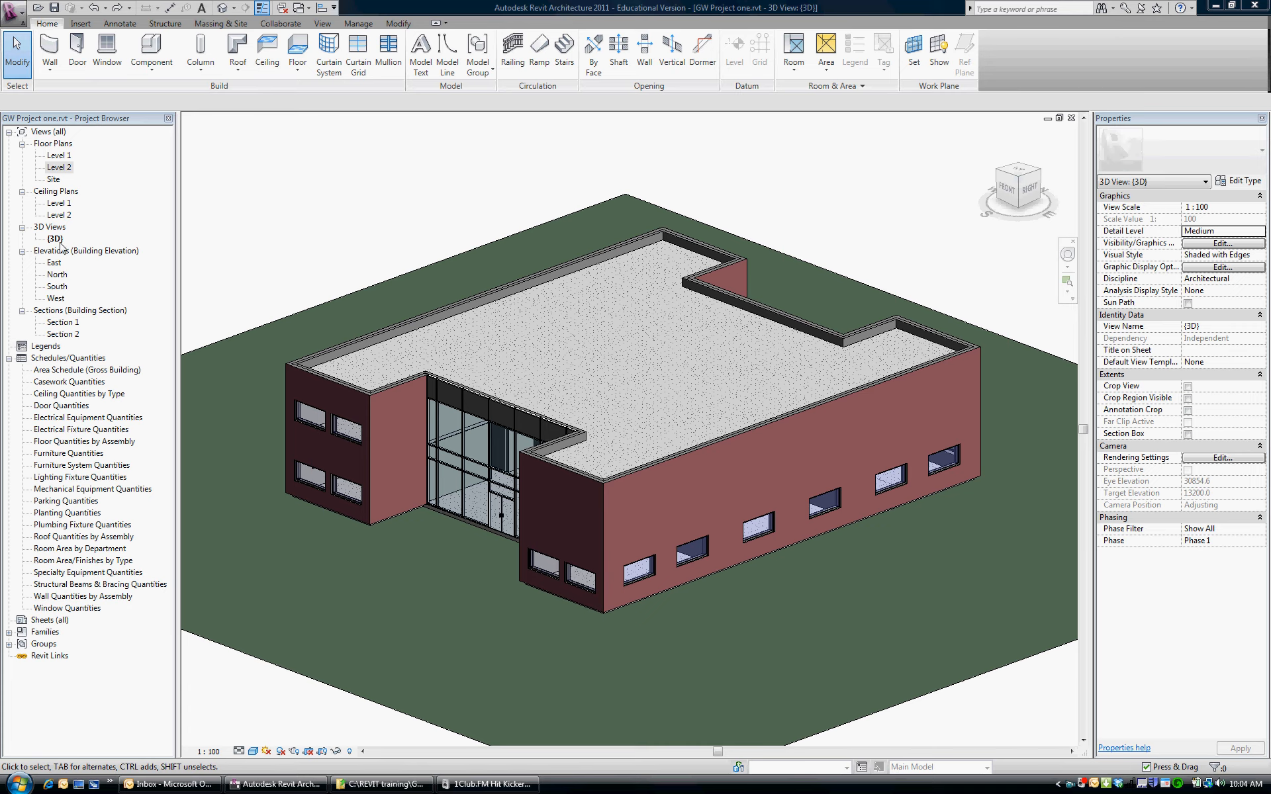
- Open the Level 2 floor plan from the Project Browser
{"action": "double_click", "coordinate": [57, 167]}
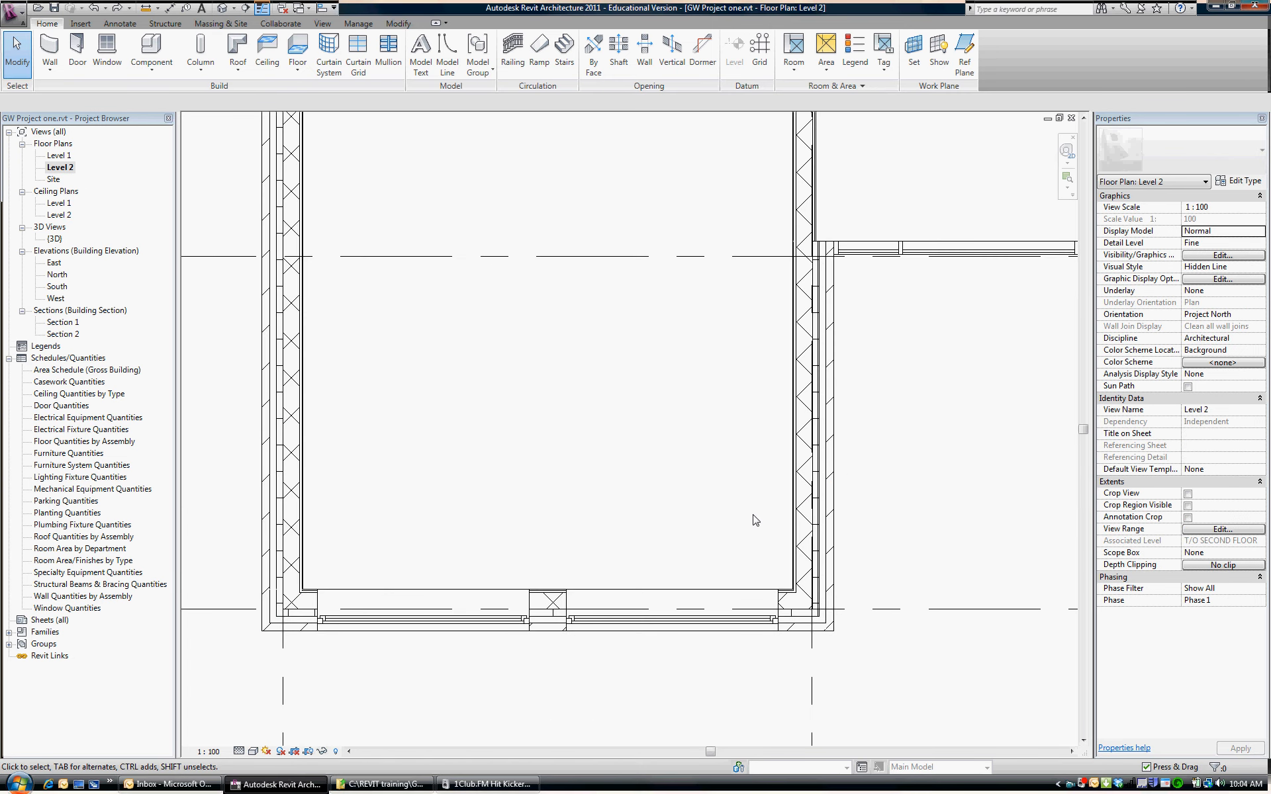
{"action": "mouse_move", "coordinate": [253, 431]}
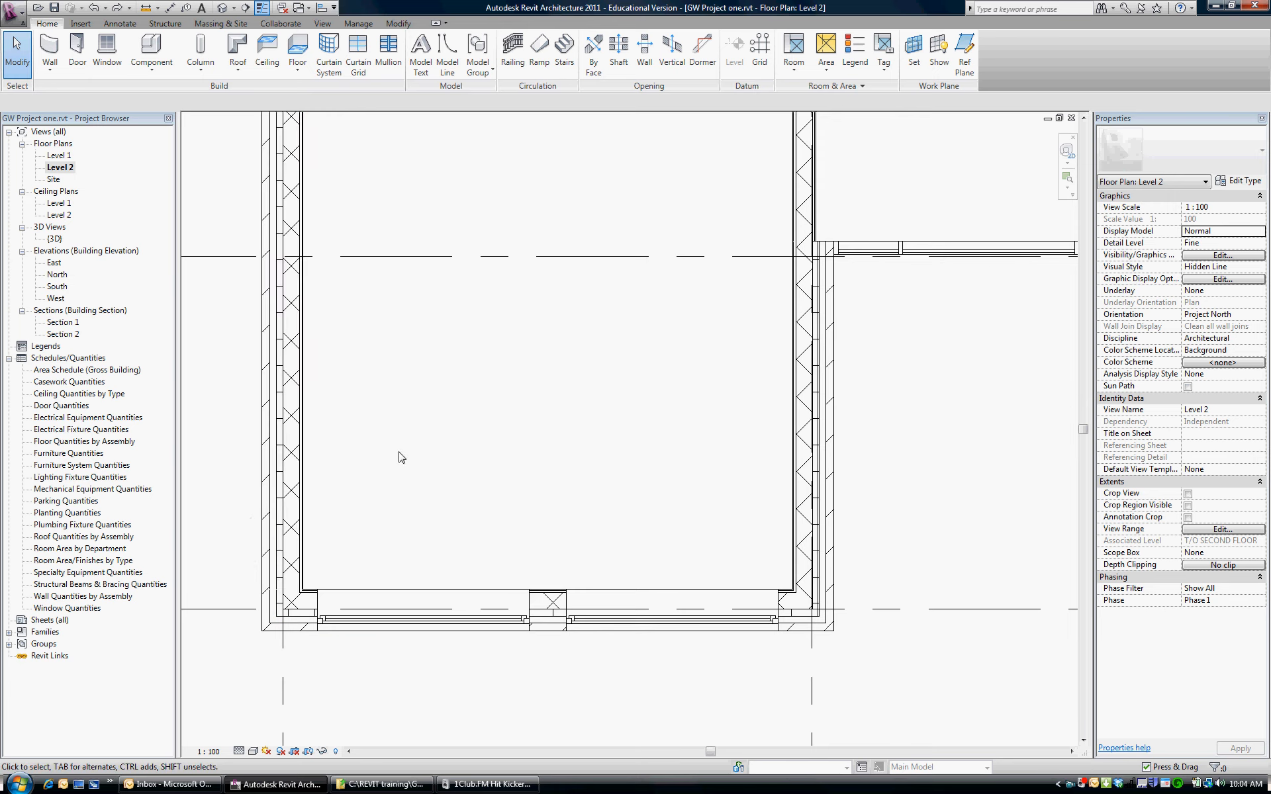
{"action": "mouse_move", "coordinate": [1192, 280]}
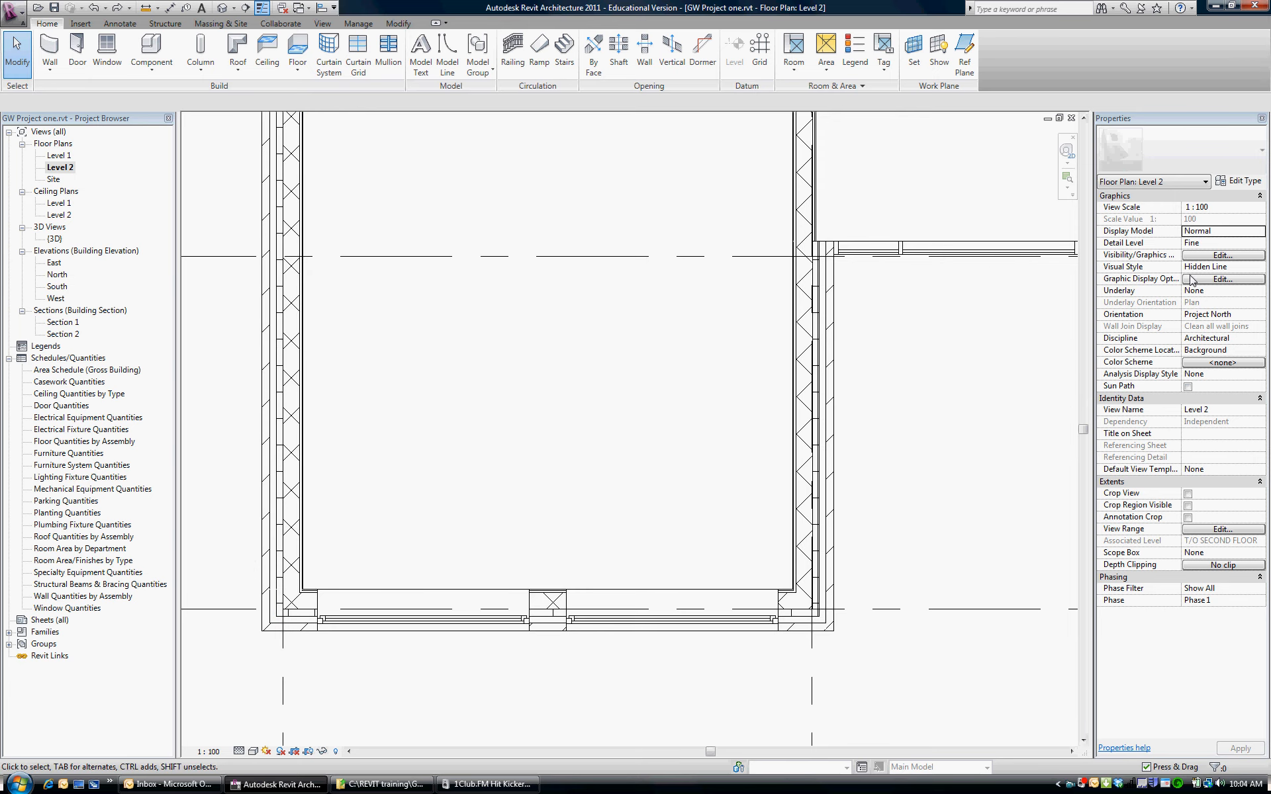
{"action": "mouse_move", "coordinate": [576, 409]}
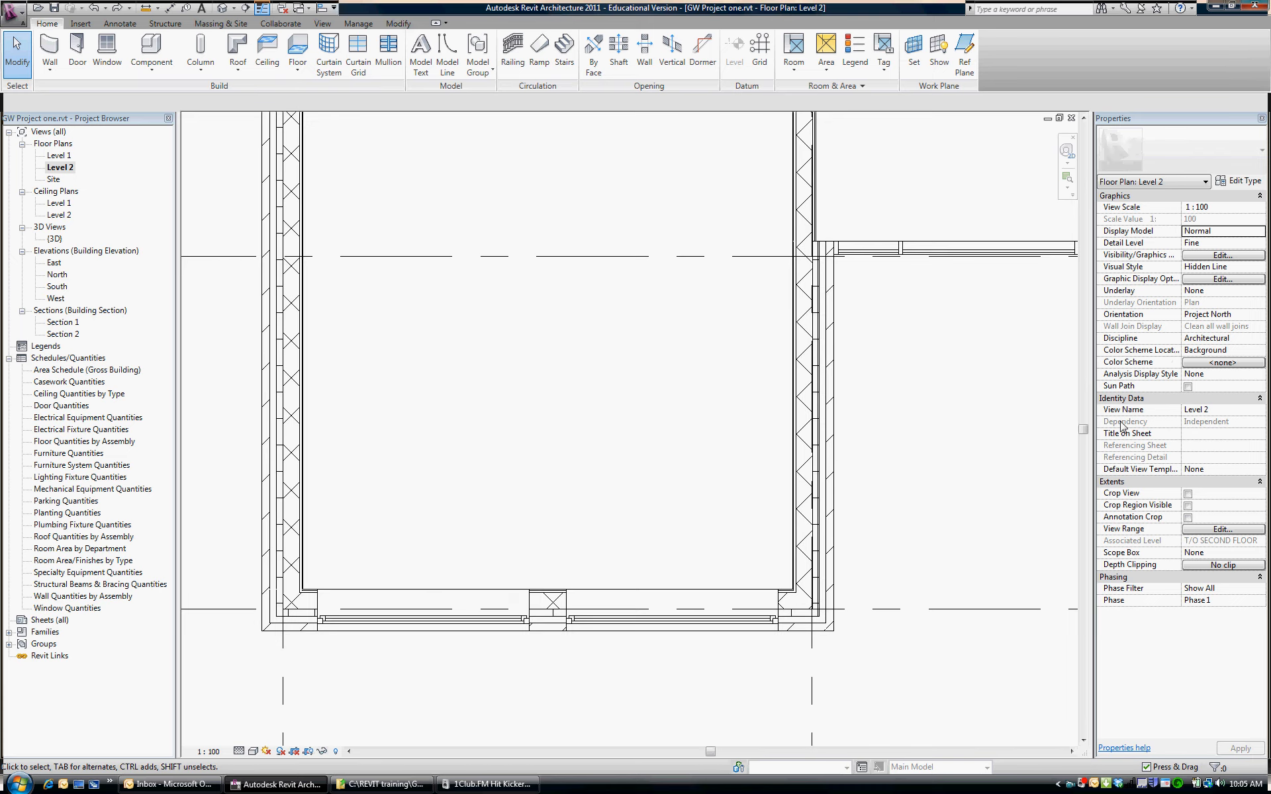
{"action": "mouse_move", "coordinate": [1144, 373]}
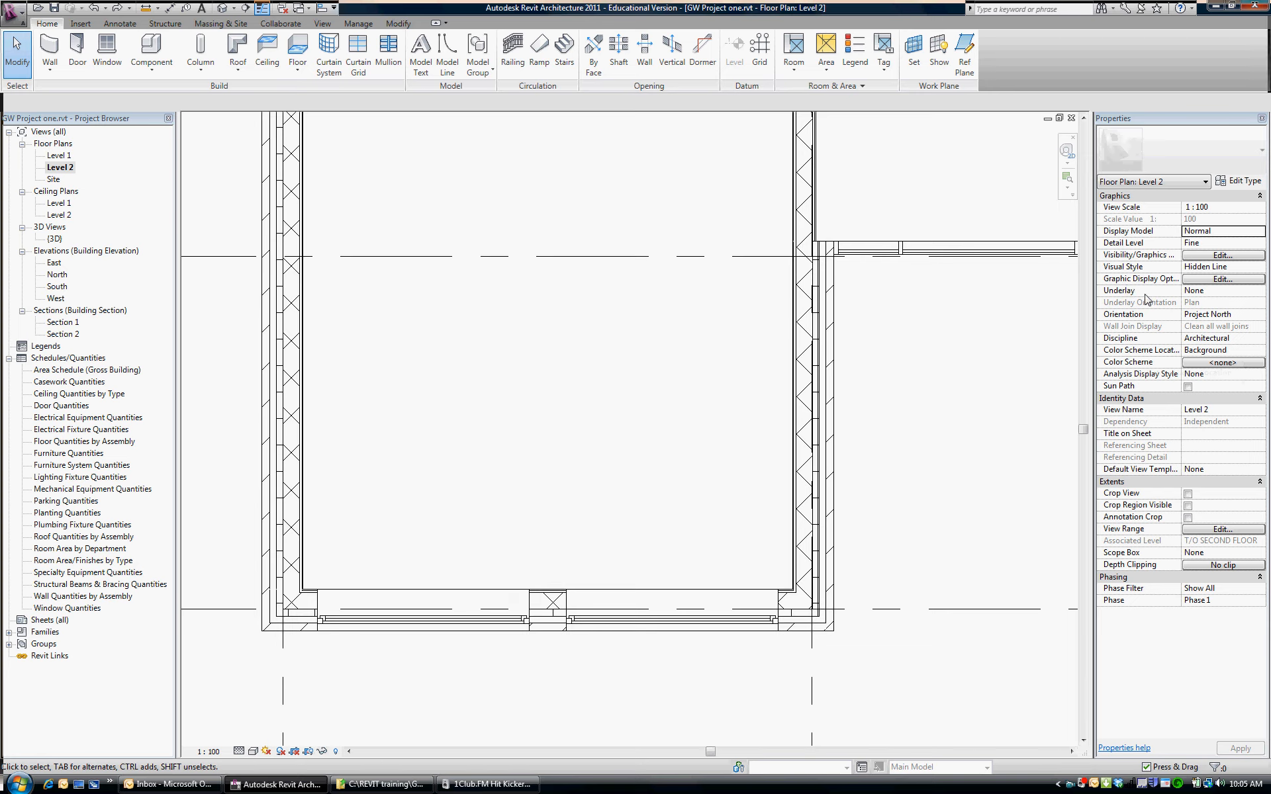
- Set the Level 2 plan's Underlay to T/O MAIN FLOOR in Properties
{"action": "left_click", "coordinate": [1220, 290]}
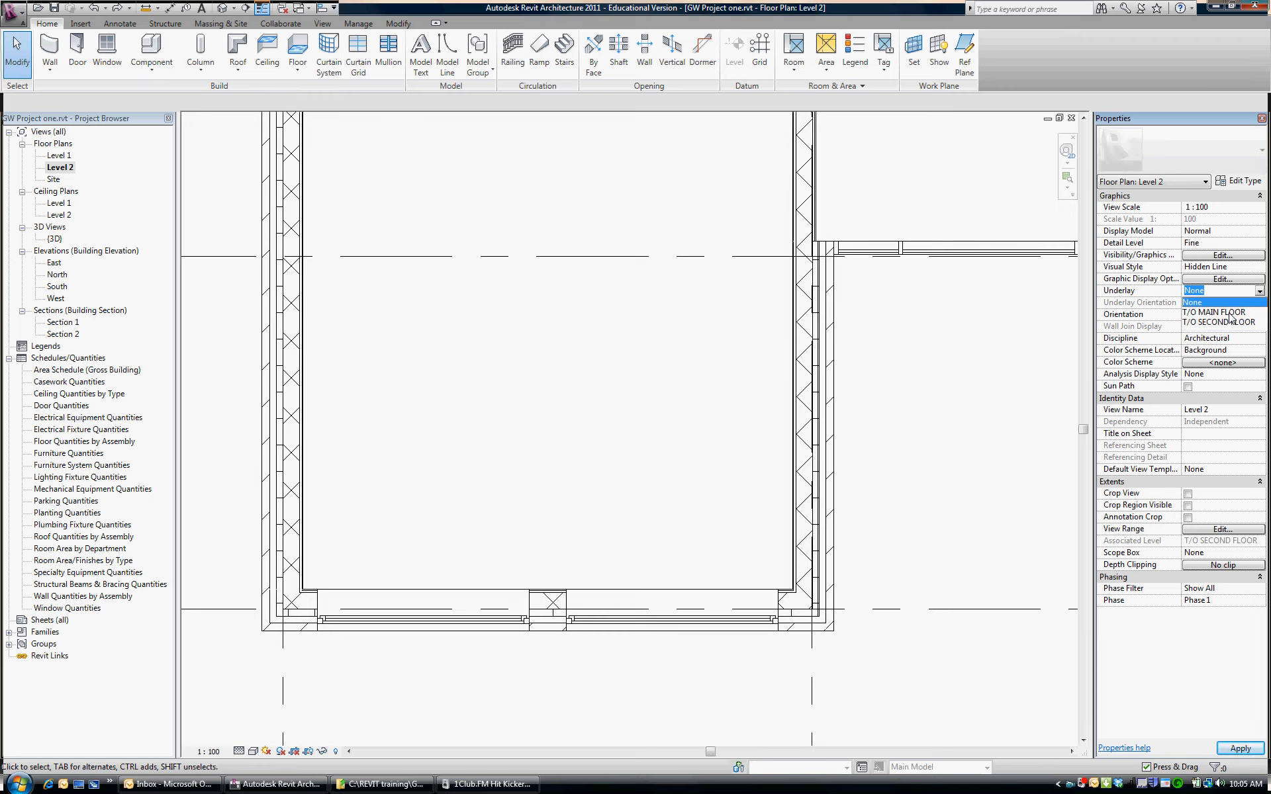
{"action": "left_click", "coordinate": [1219, 290]}
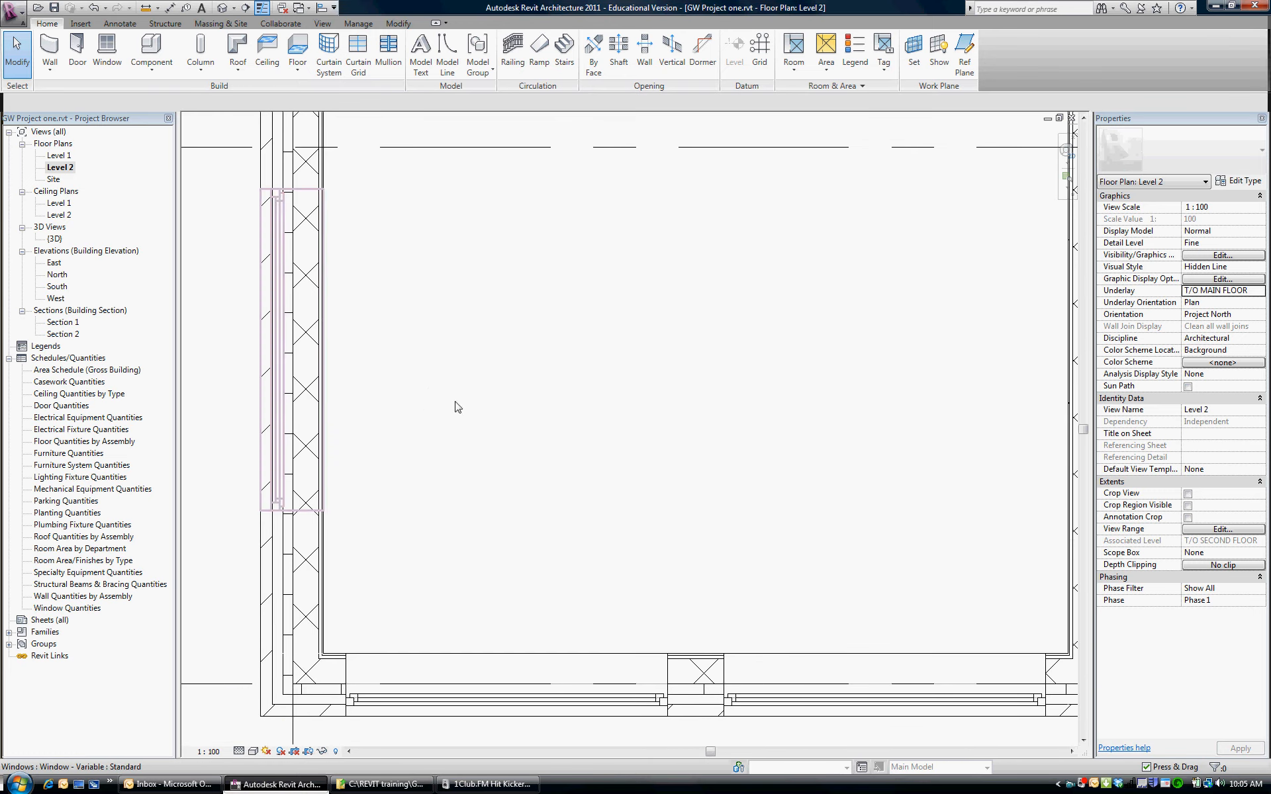
- Start placing a Window - Variable : Standard with sill height 900
{"action": "left_click", "coordinate": [106, 51]}
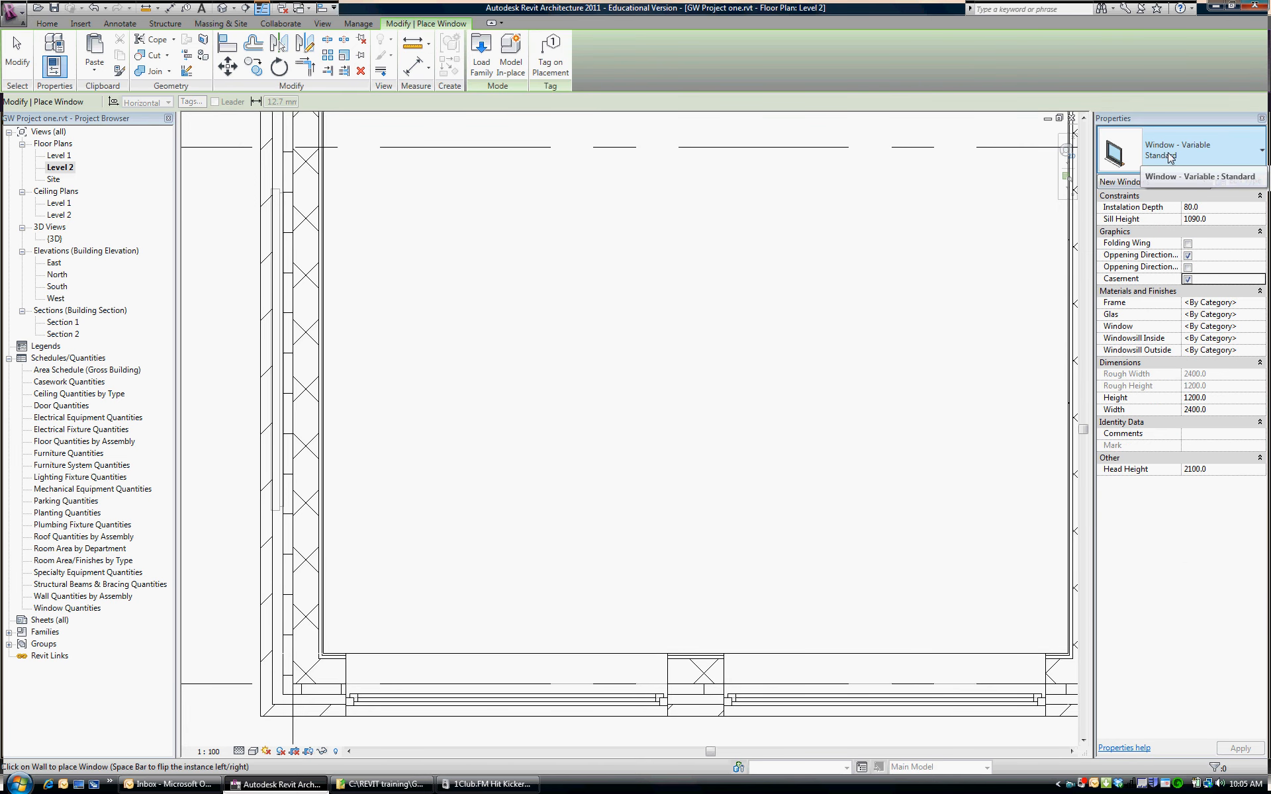
{"action": "left_click", "coordinate": [1200, 177]}
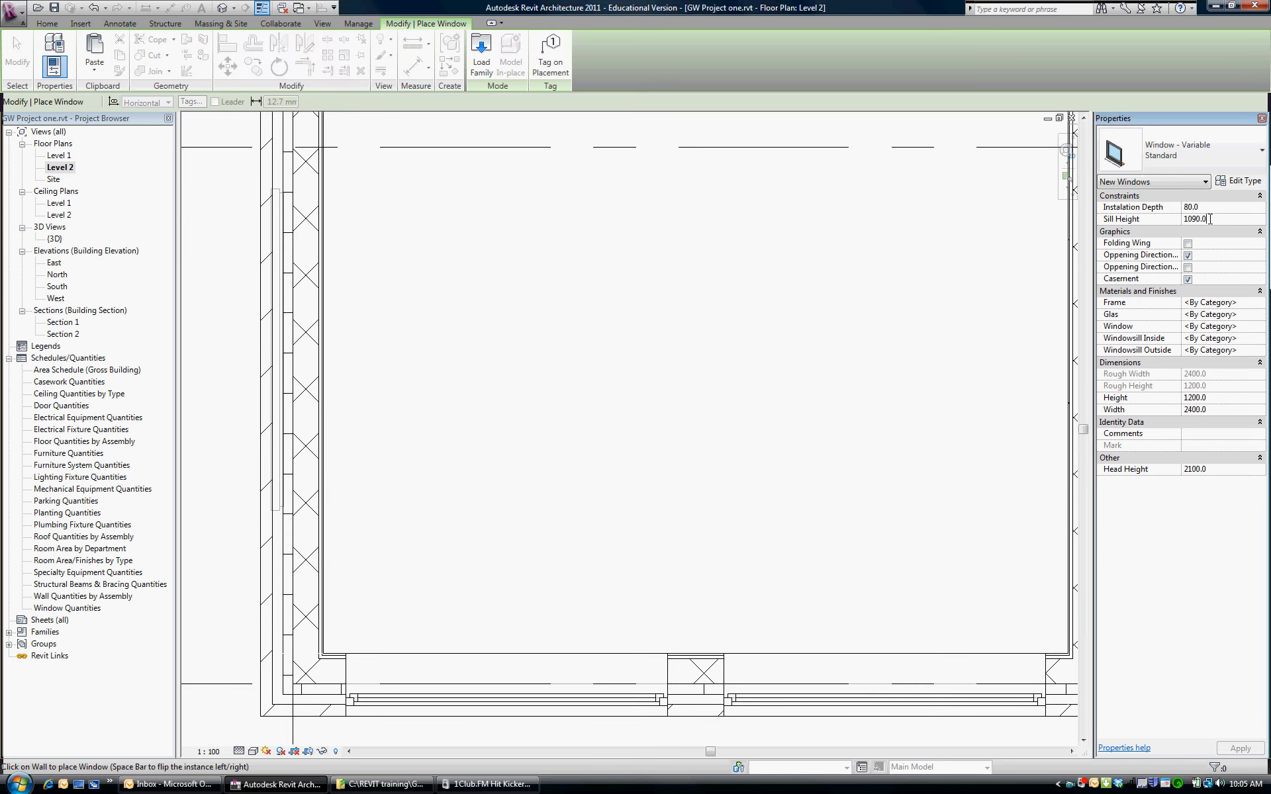
{"action": "type", "text": "900"}
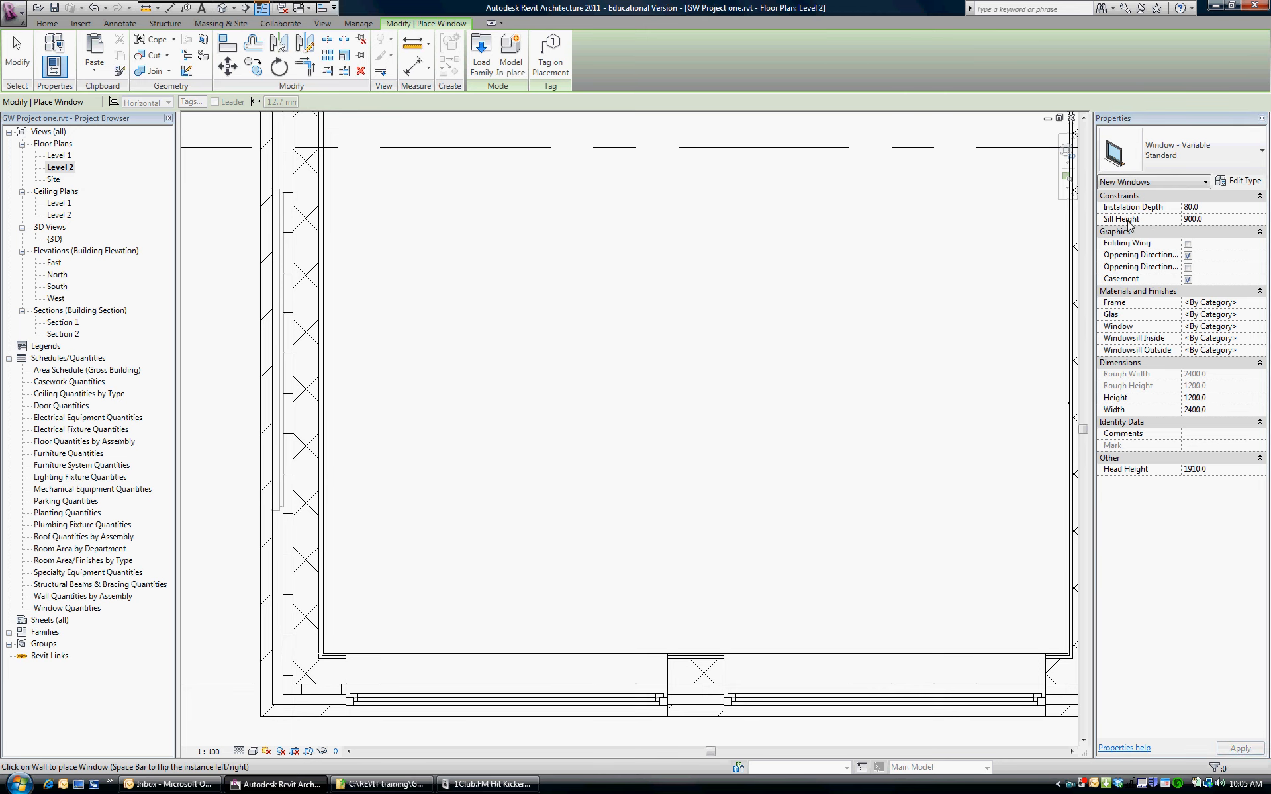
{"action": "mouse_move", "coordinate": [1214, 477]}
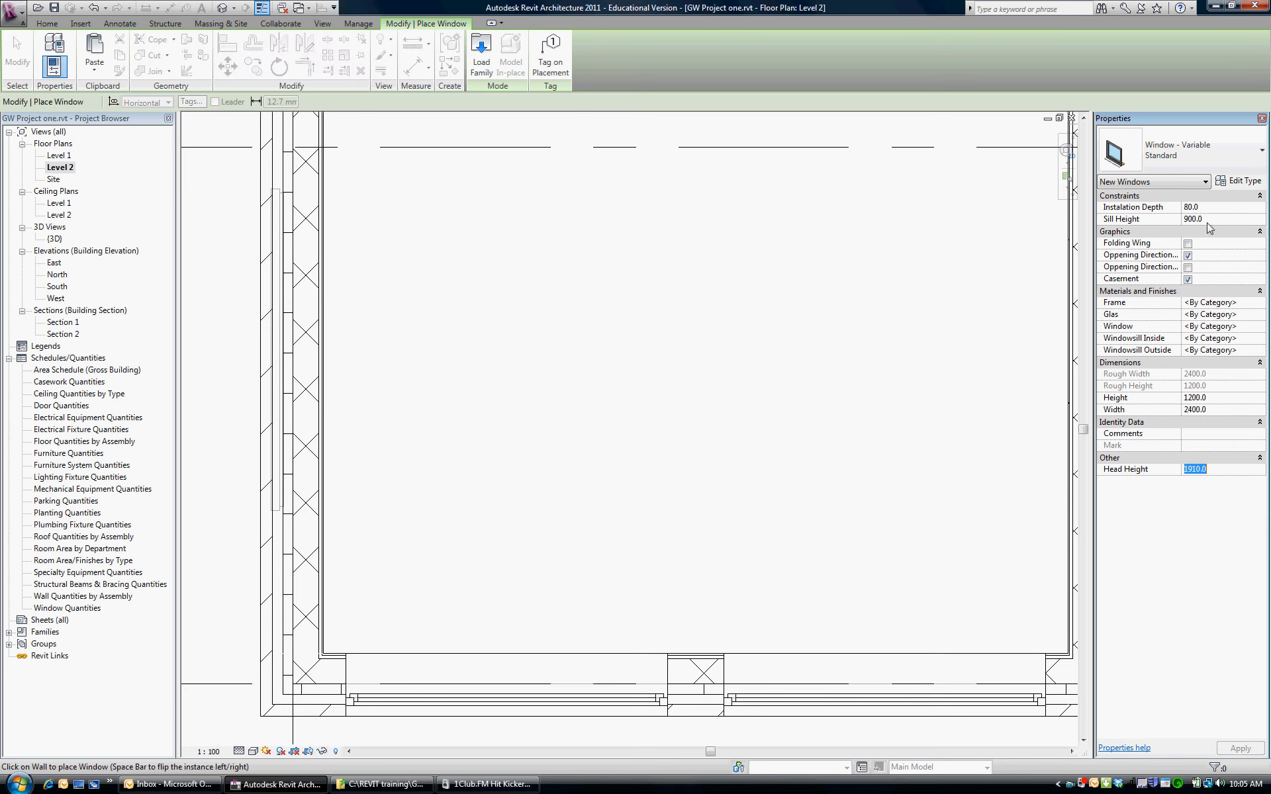
{"action": "mouse_move", "coordinate": [1207, 405]}
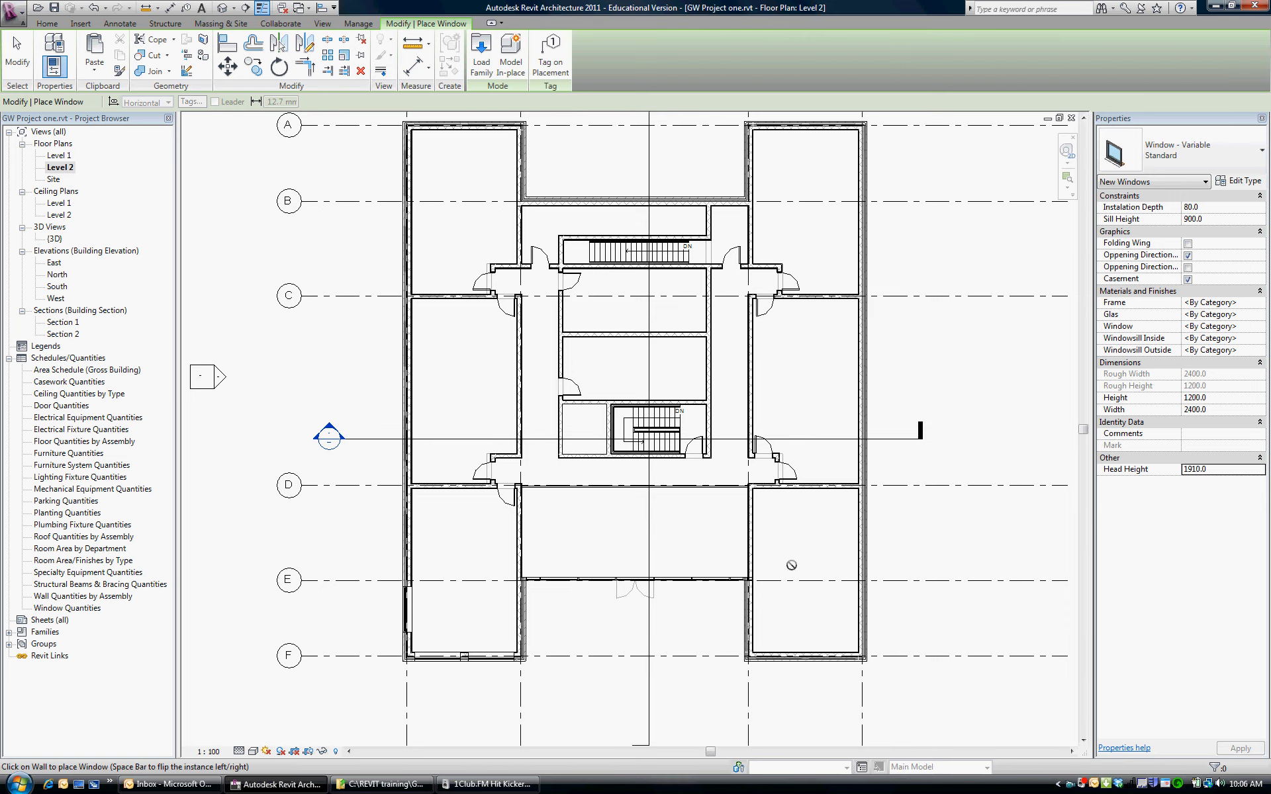
{"action": "mouse_move", "coordinate": [812, 511]}
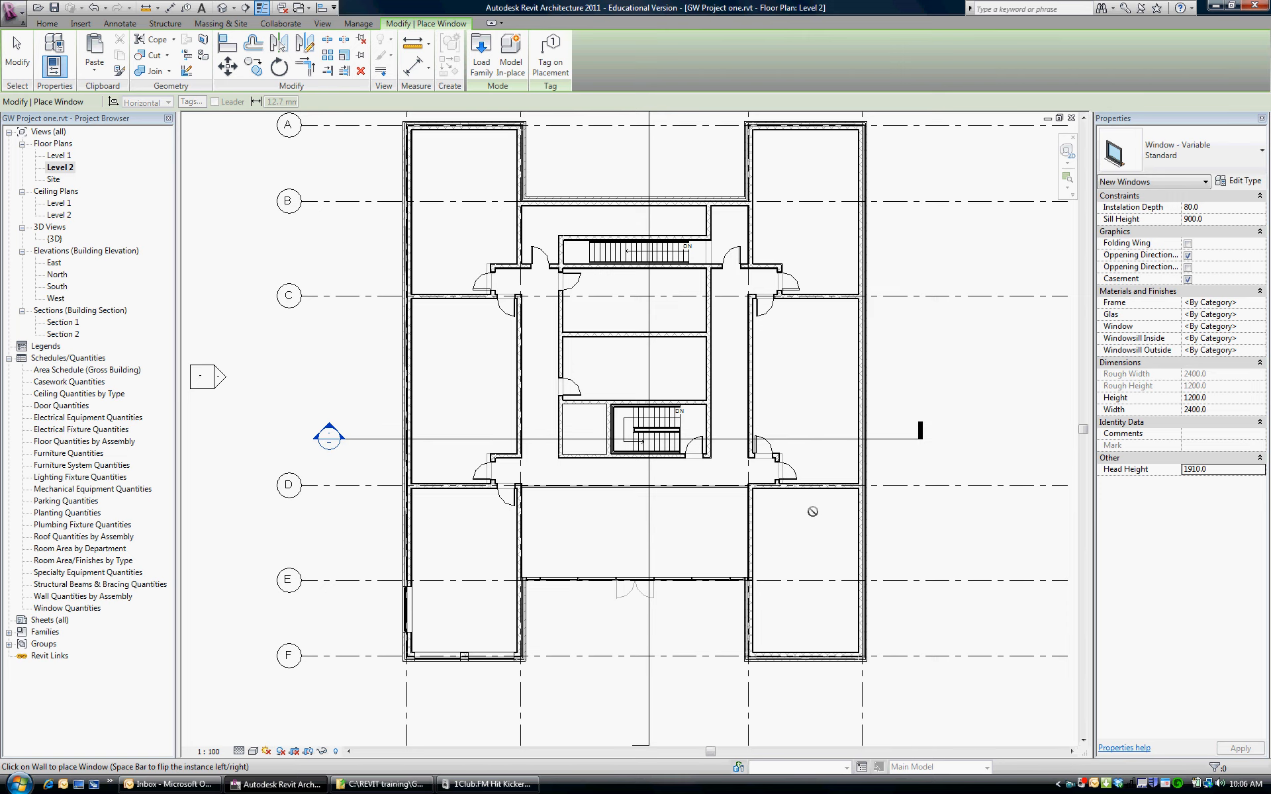